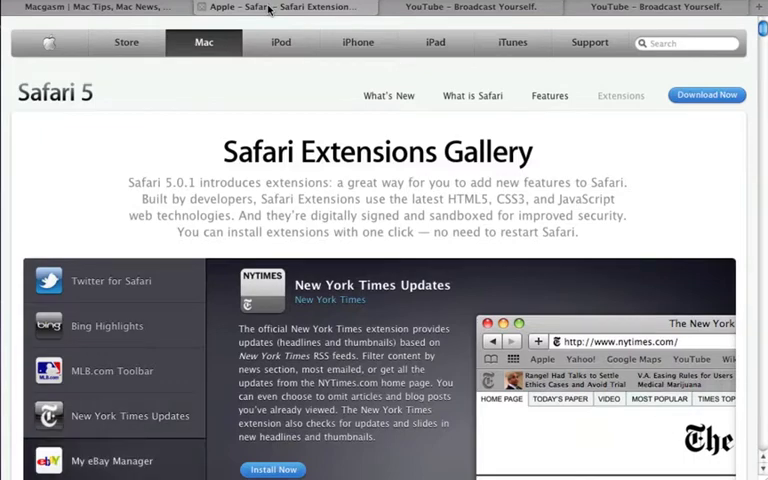
- Install the ClickToFlash extension from the gallery's Productivity category
left_click(112, 460)
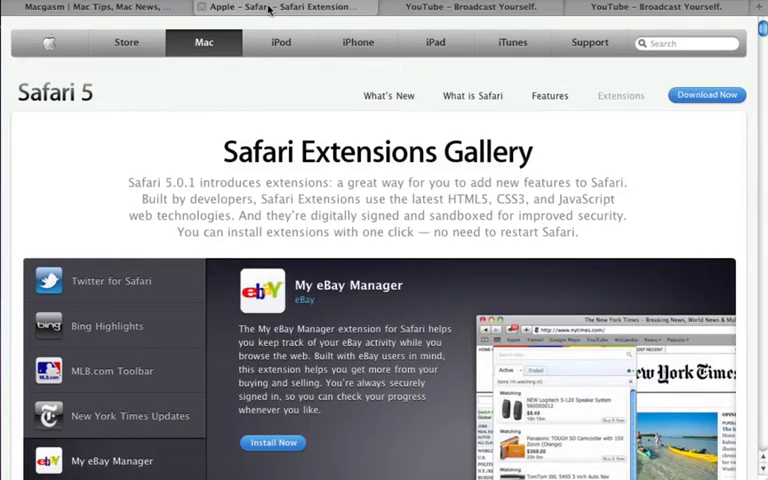
scroll("down", 3)
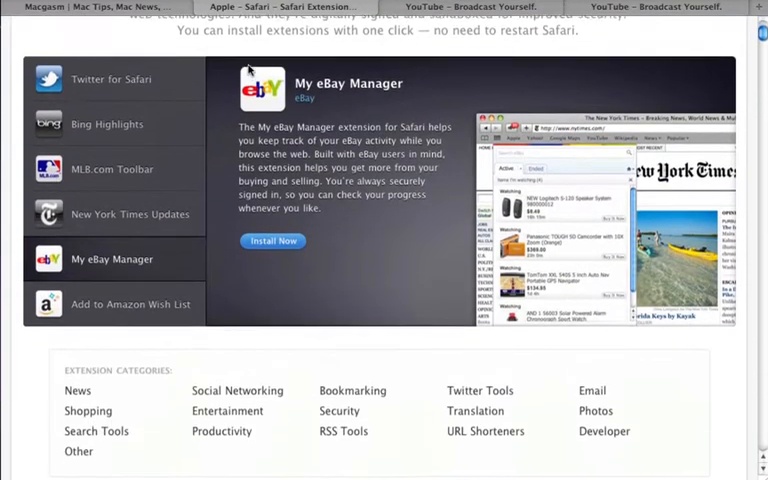
scroll("down", 3)
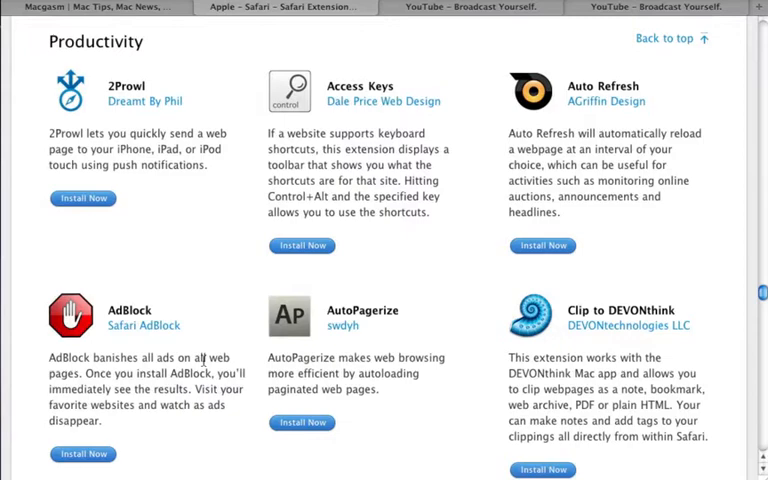
scroll("down", 3)
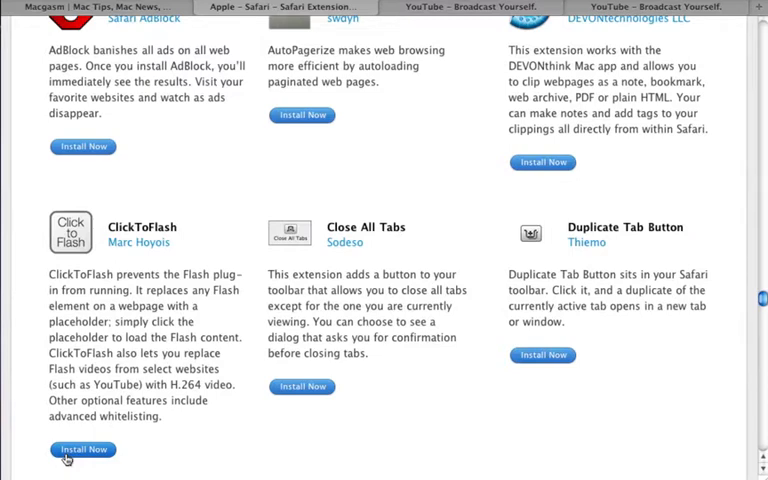
left_click(84, 448)
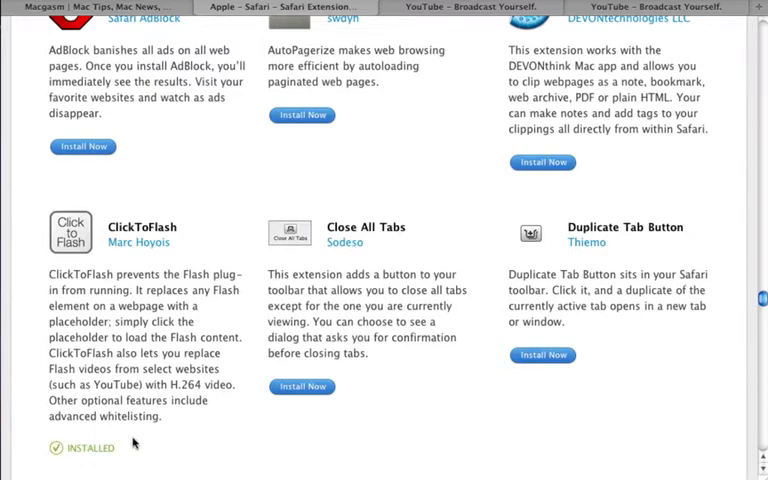
mouse_move(44, 470)
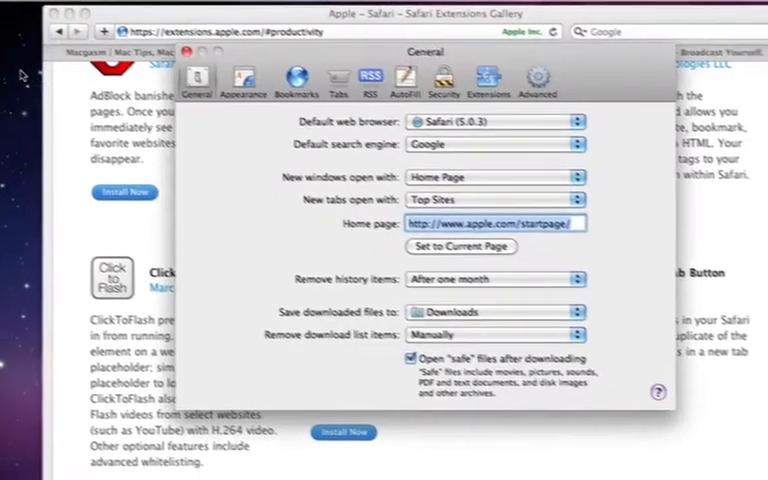
- Review ClickToFlash in the Extensions pane, enabled and replacing Flash with video where possible
left_click(486, 78)
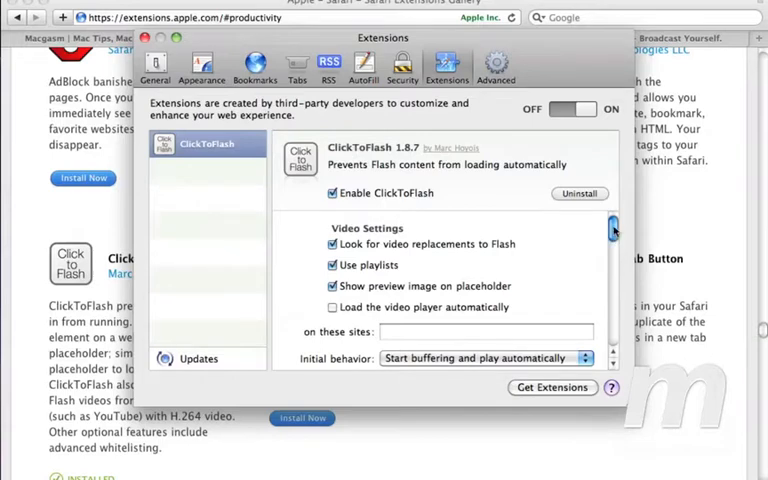
scroll("down", 3)
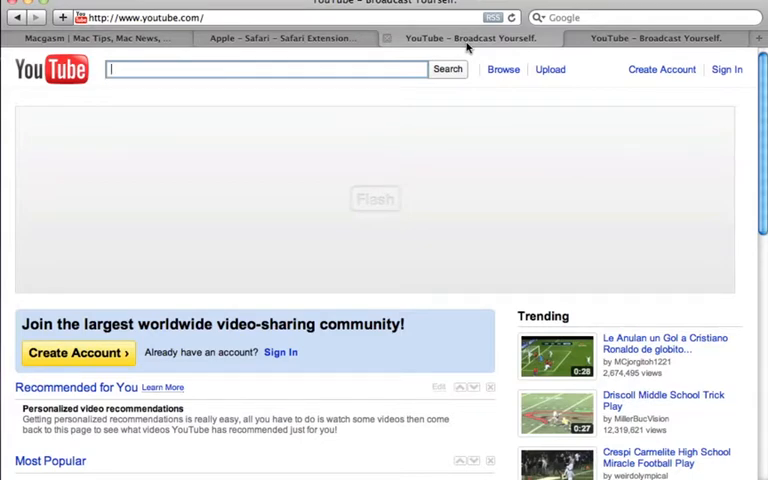
mouse_move(236, 212)
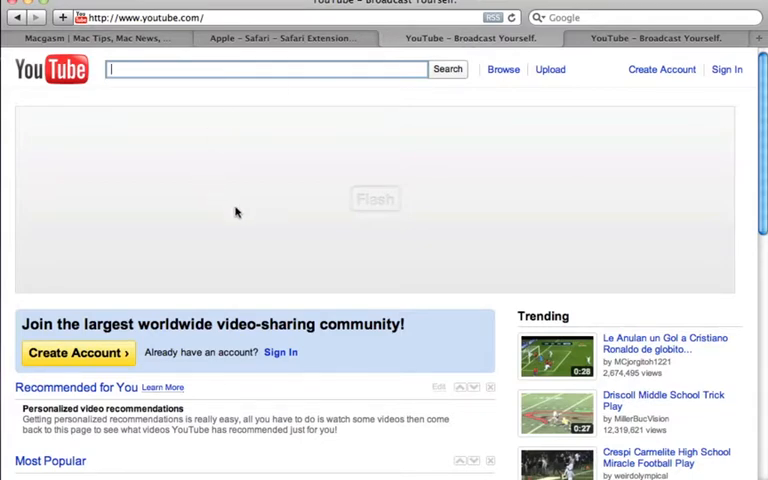
mouse_move(416, 196)
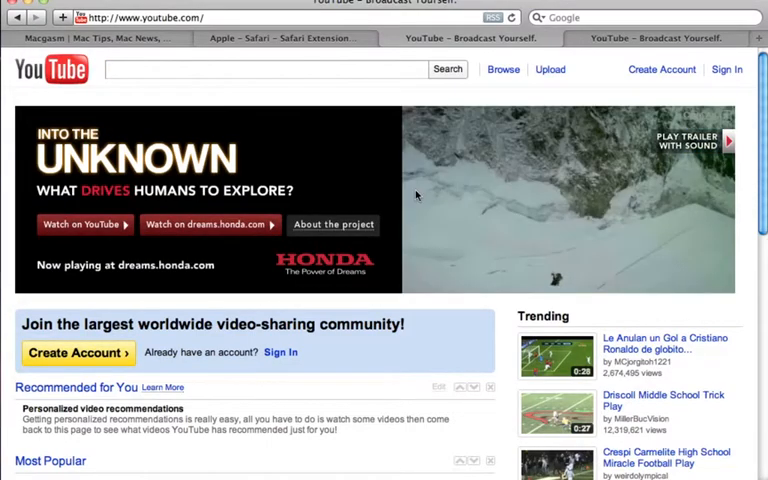
- Switch from YouTube to the Macgasm tab after loading the blocked banner
left_click(90, 38)
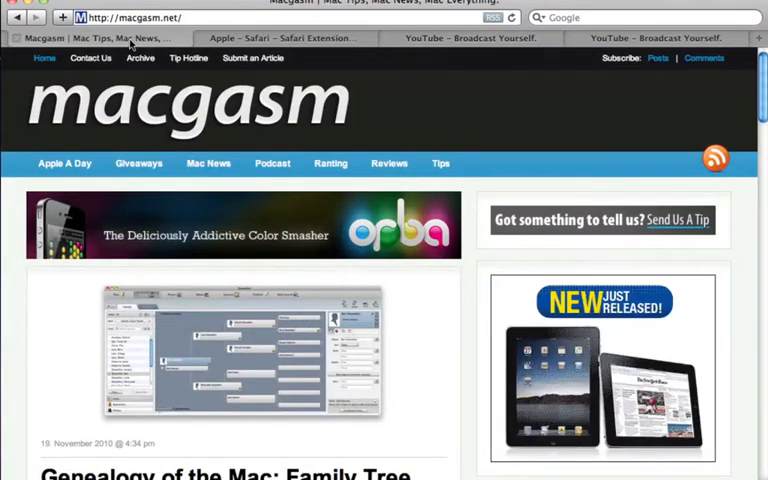
- Show Safari's Security preferences with plug-ins, Java, JavaScript and pop-up blocking enabled
left_click(56, 8)
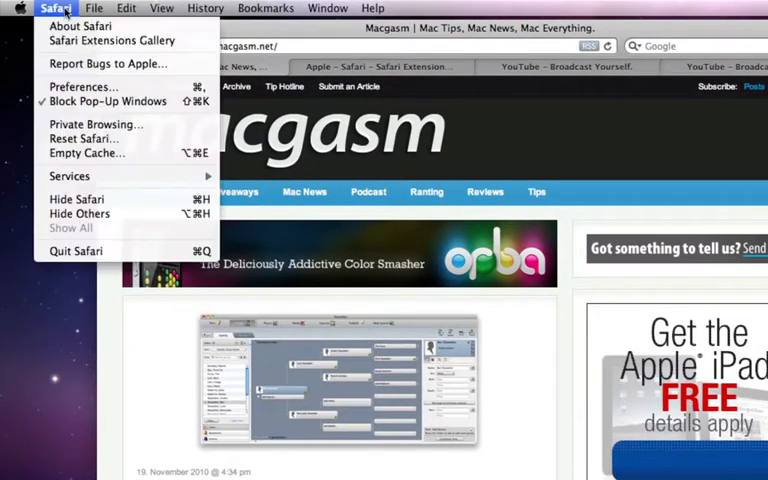
left_click(84, 86)
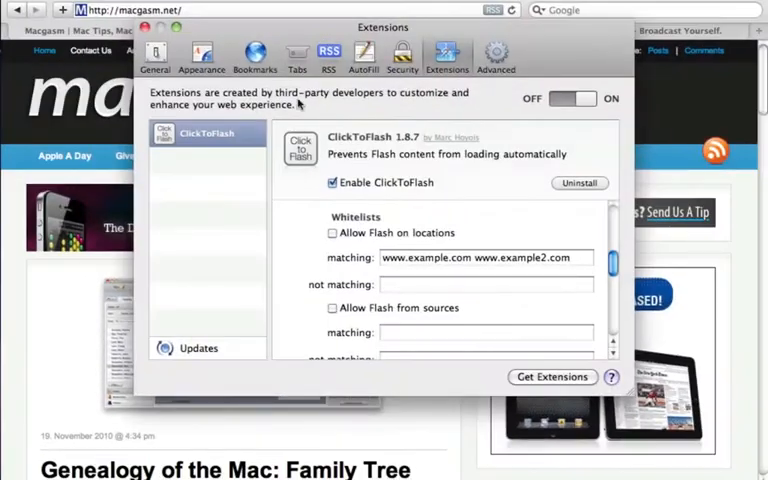
left_click(400, 54)
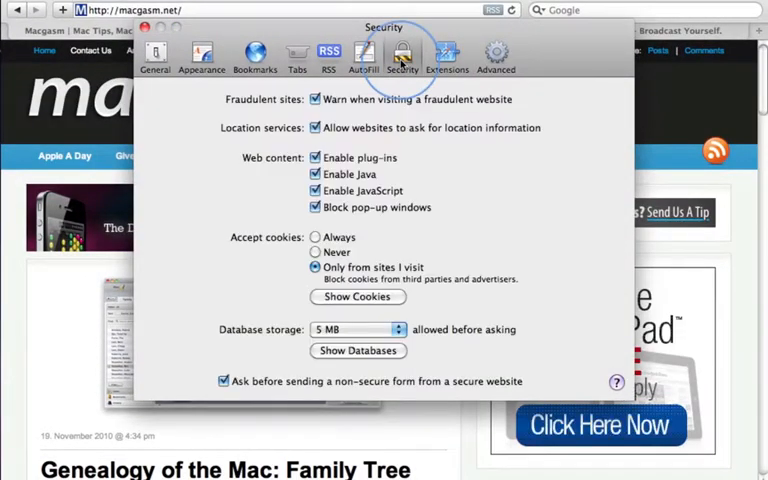
left_click(316, 156)
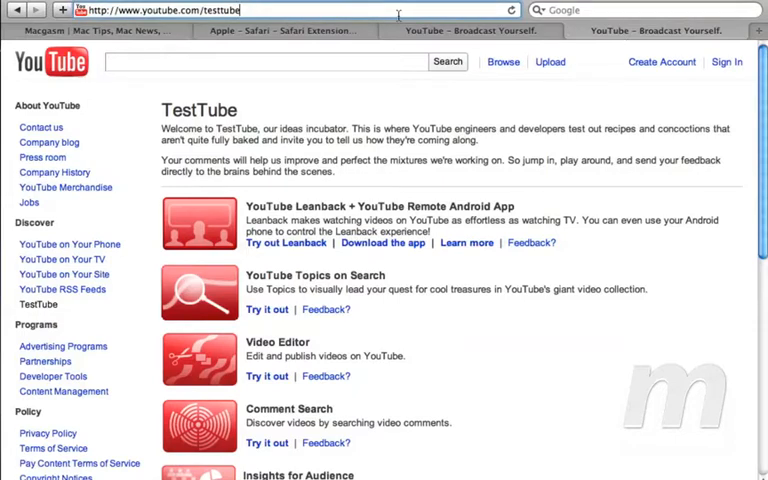
- Scroll the TestTube experiments list down to the HTML5 Video entry
scroll("down", 3)
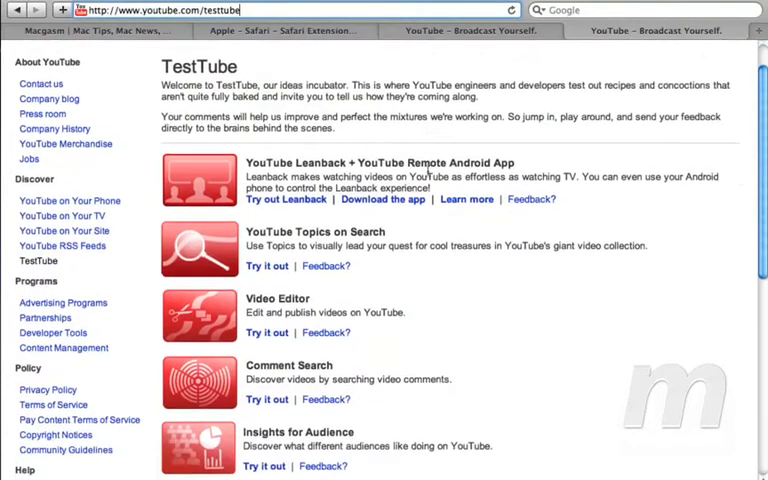
scroll("down", 3)
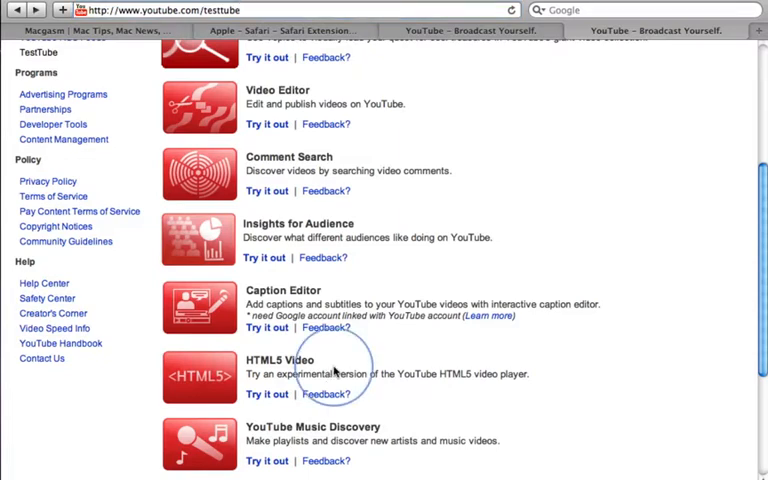
mouse_move(268, 394)
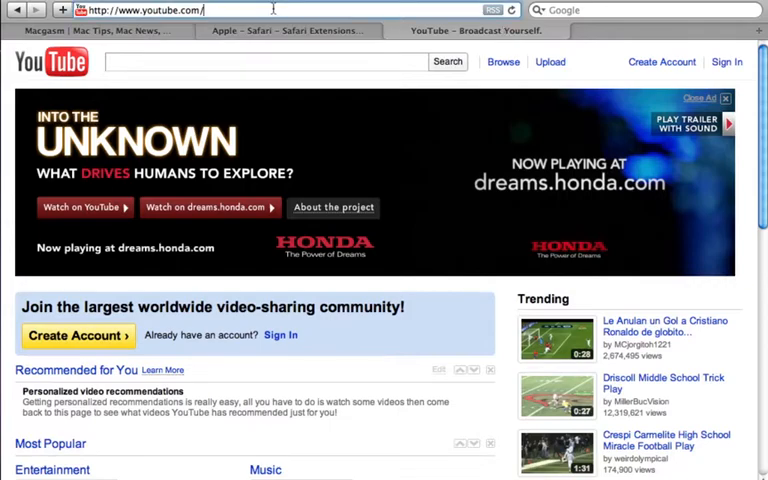
- Go to youtube.com/testtube and join the HTML5 Video trial via Try it out
type("testtube")
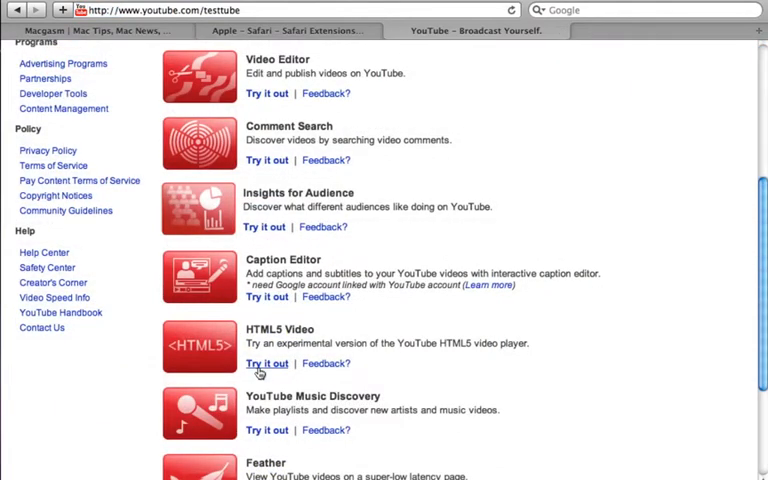
left_click(266, 364)
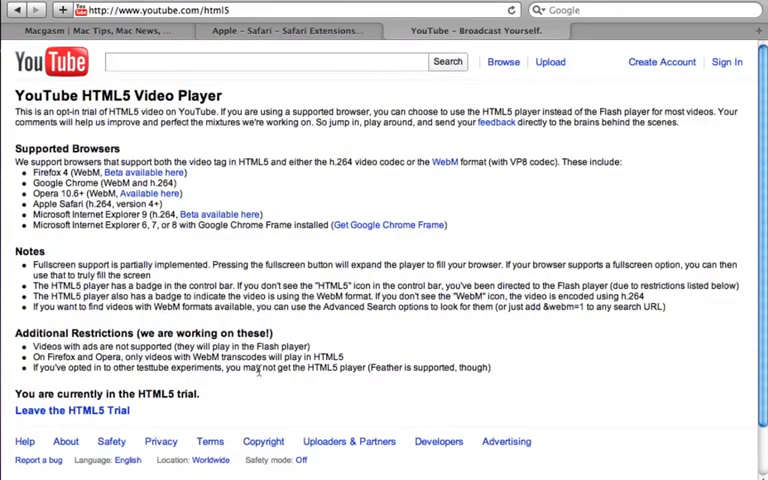
mouse_move(68, 420)
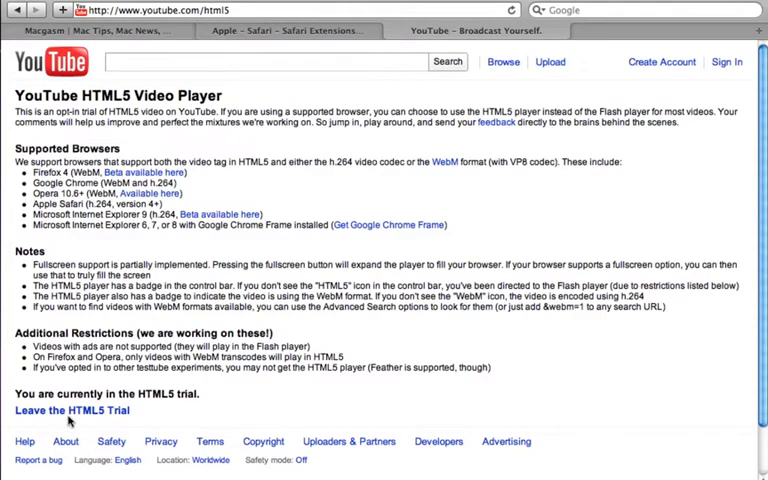